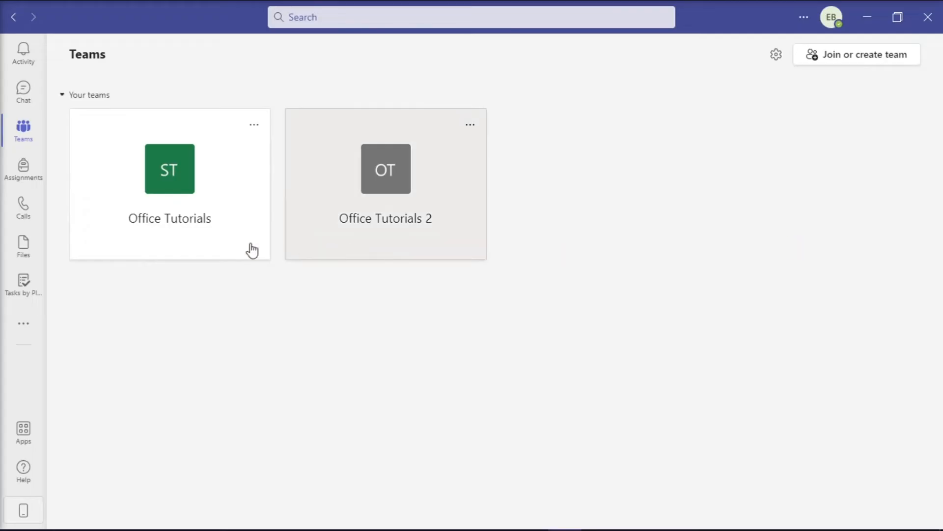
{"action": "mouse_move", "coordinate": [24, 208]}
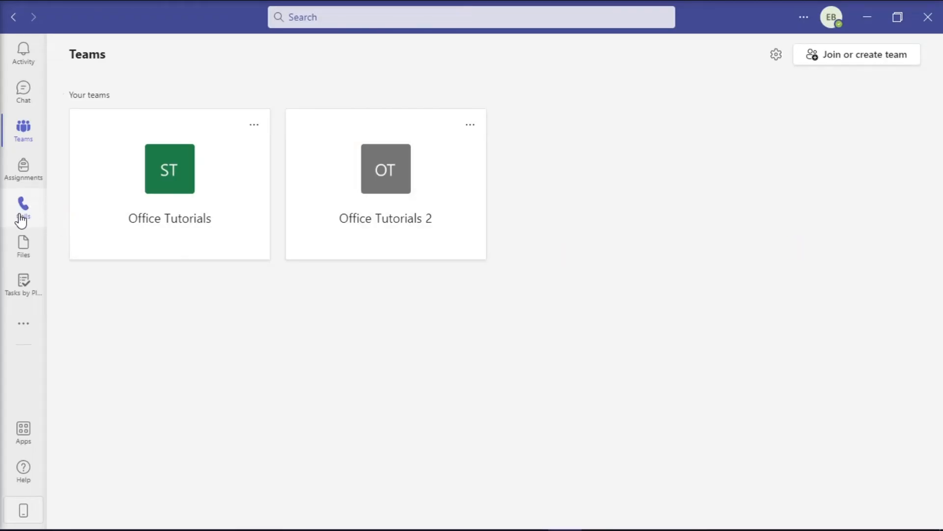
- Go to Calls, show the empty Contacts list and begin adding a contact
{"action": "left_click", "coordinate": [24, 203]}
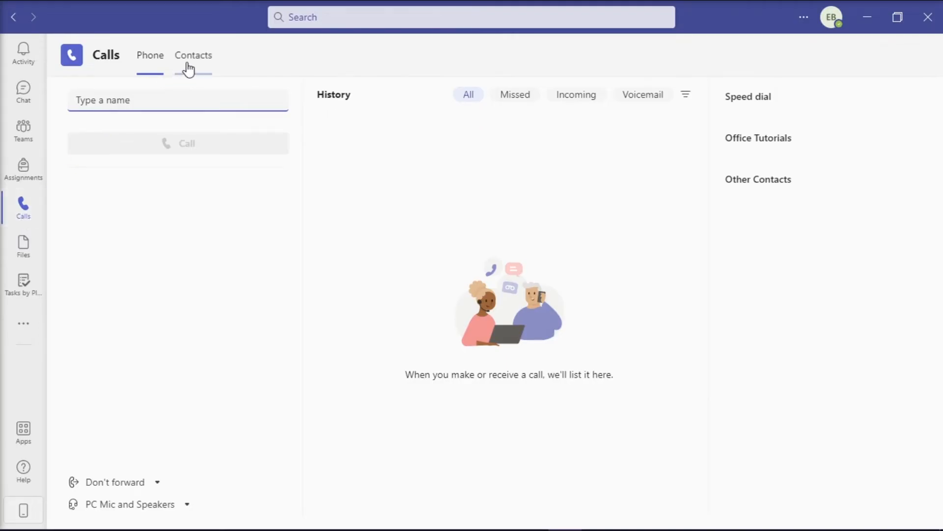
{"action": "left_click", "coordinate": [192, 55]}
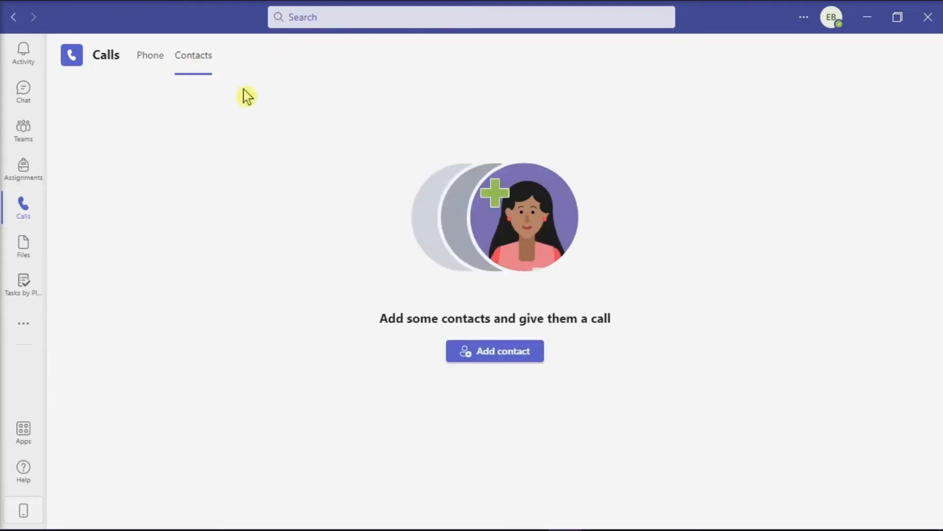
{"action": "left_click", "coordinate": [495, 351]}
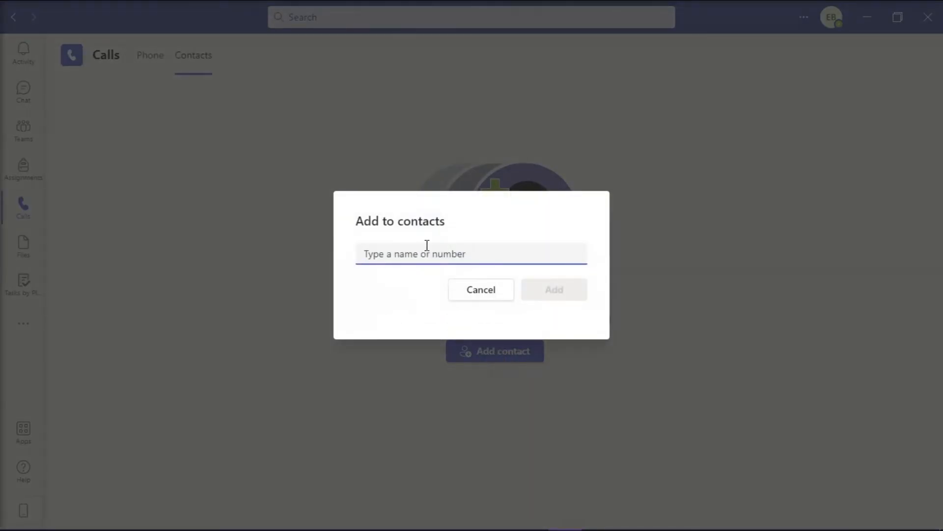
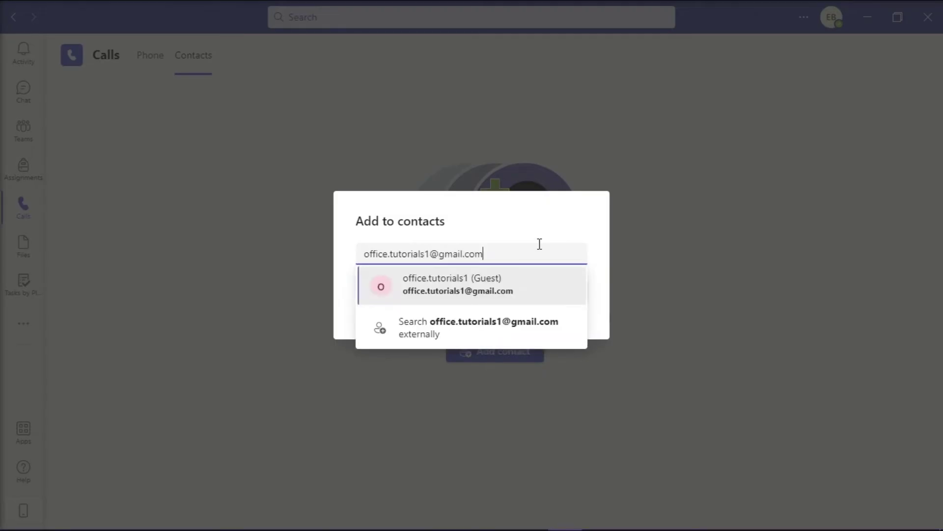
- Enter 'office.tutoria' and select the matching guest account from the suggestions
{"action": "mouse_move", "coordinate": [436, 294]}
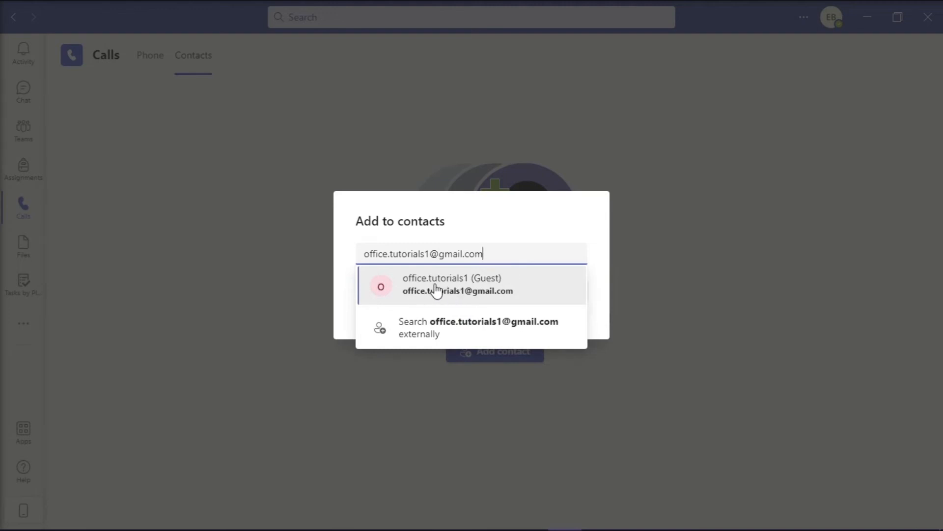
{"action": "left_click", "coordinate": [458, 285]}
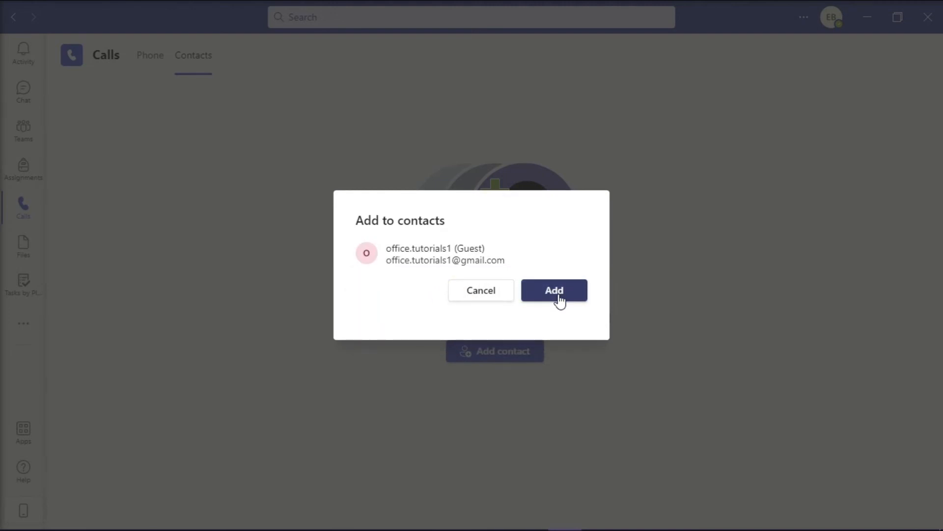
- Confirm Add so the guest appears as the only entry in Contacts
{"action": "left_click", "coordinate": [554, 290]}
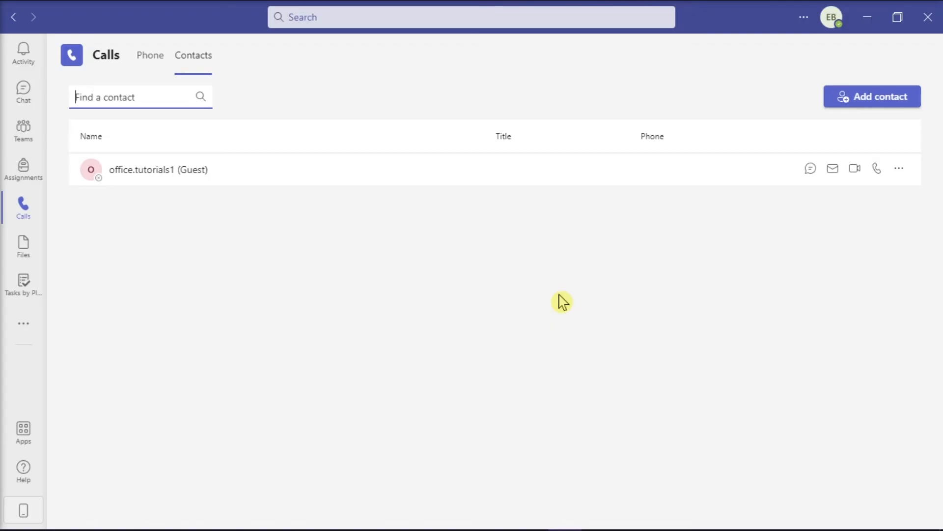
{"action": "mouse_move", "coordinate": [95, 183]}
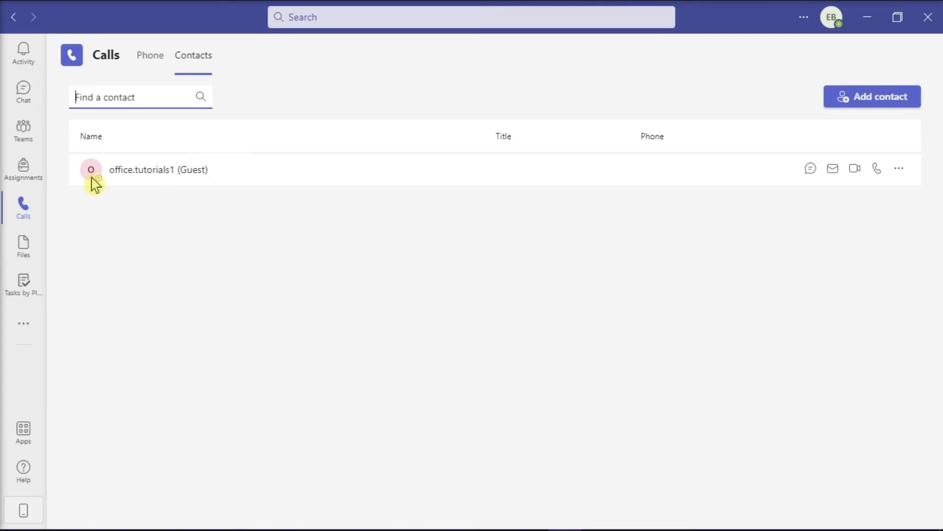
{"action": "mouse_move", "coordinate": [221, 187]}
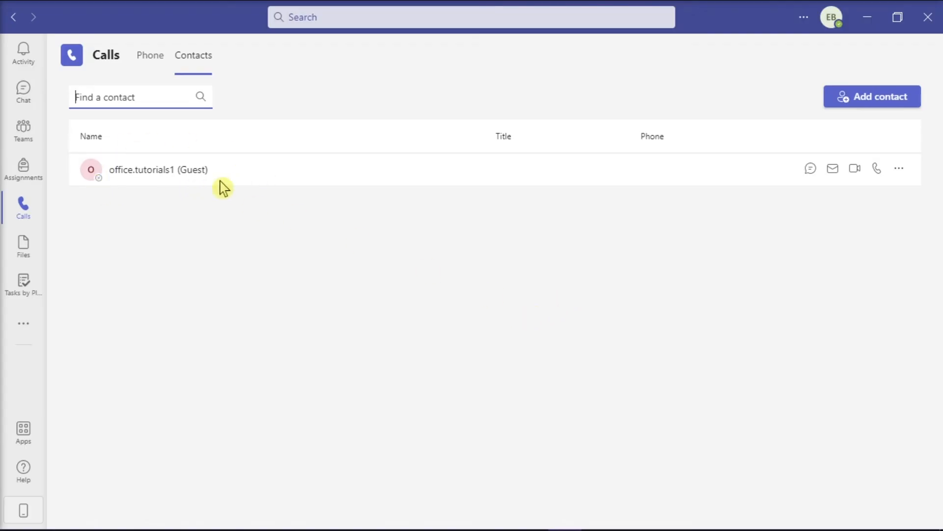